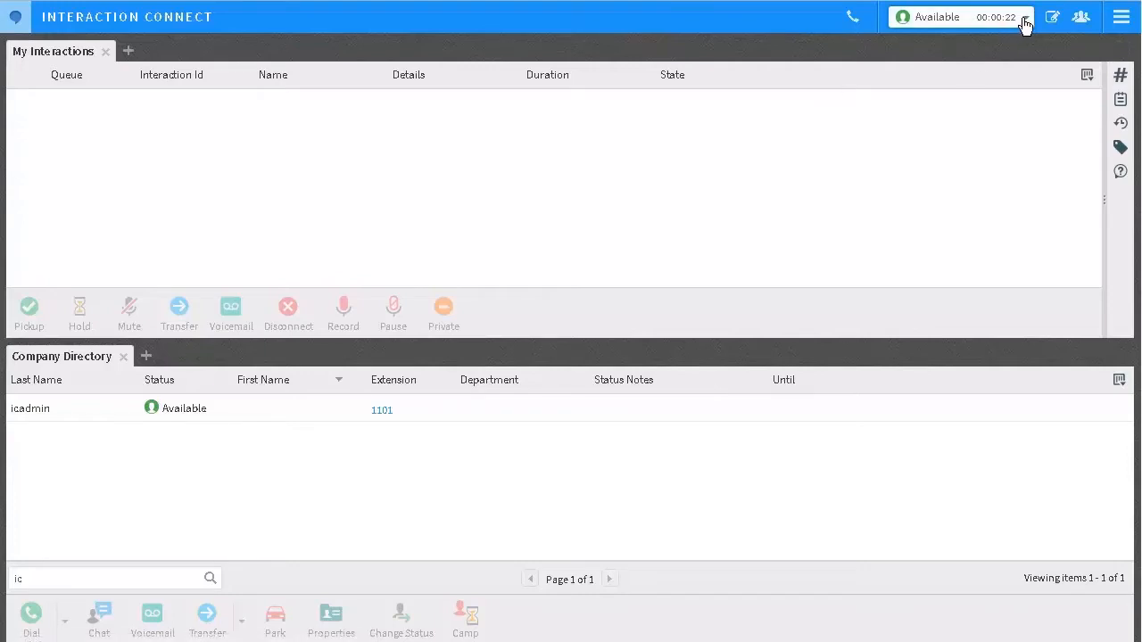
Browse the presence status list past At Lunch, Away from desk and Do Not Disturb, staying Available.
left_click(1026, 18)
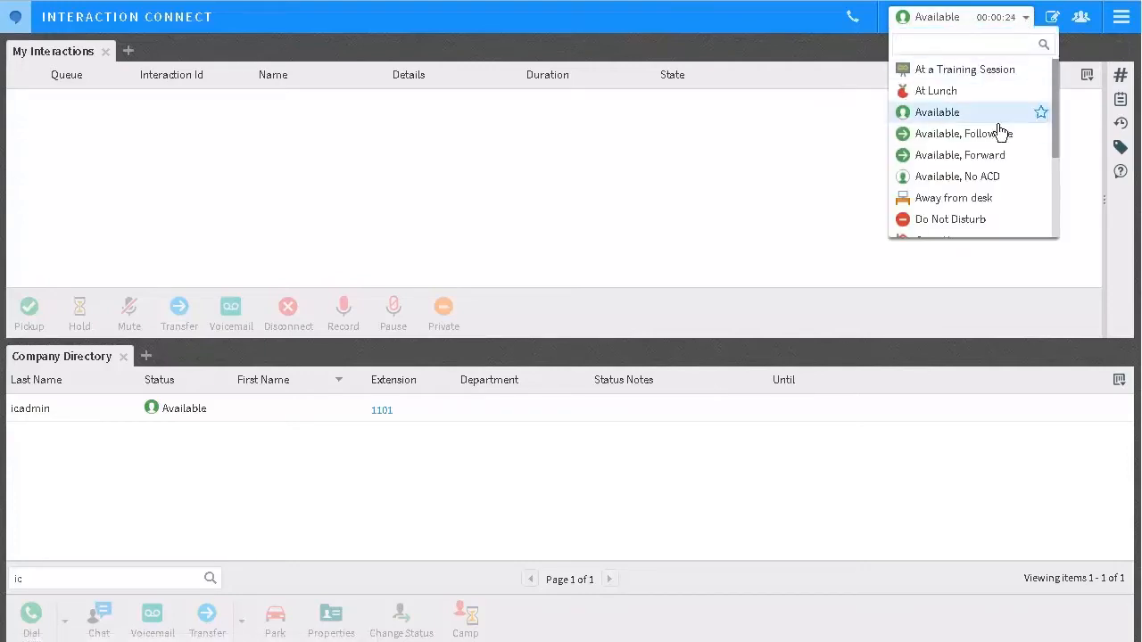
scroll("down", 3)
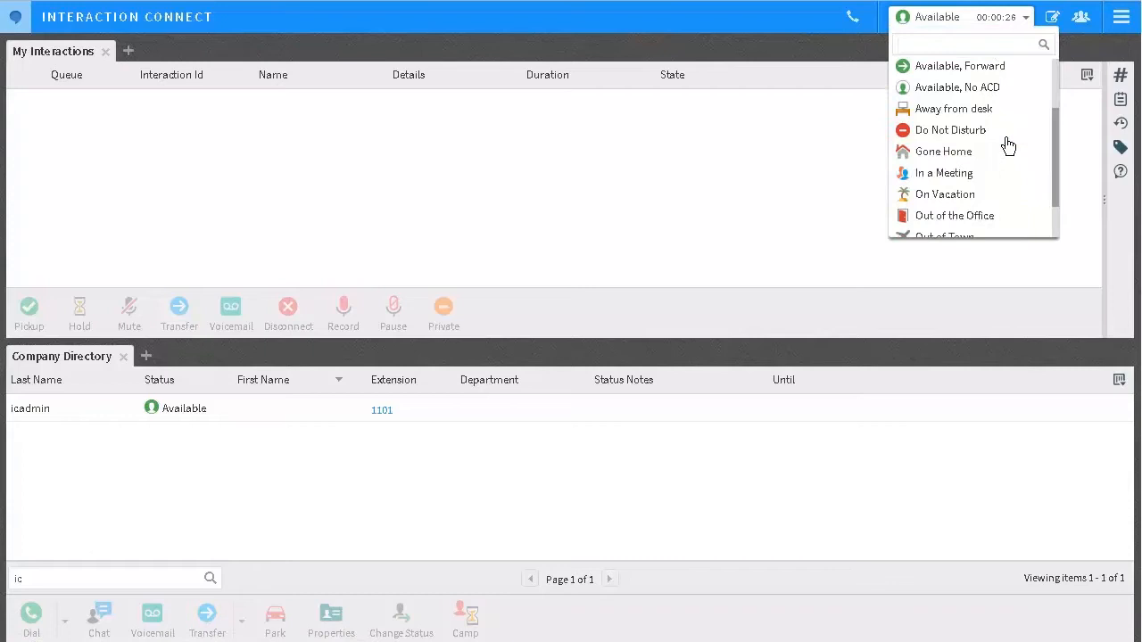
scroll("down", 3)
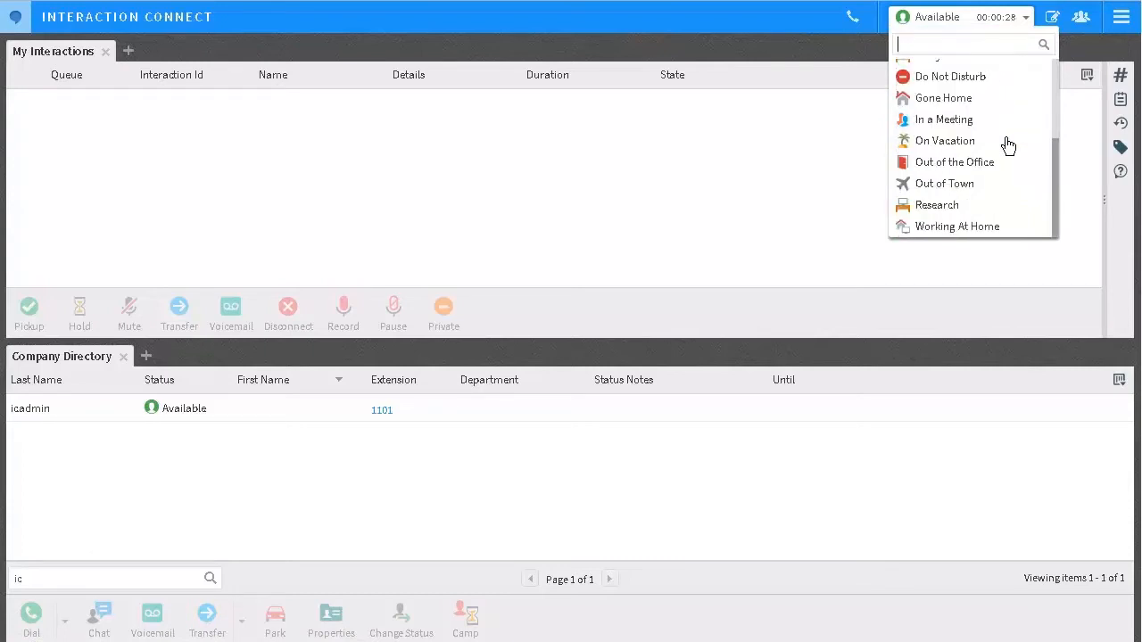
scroll("up", 3)
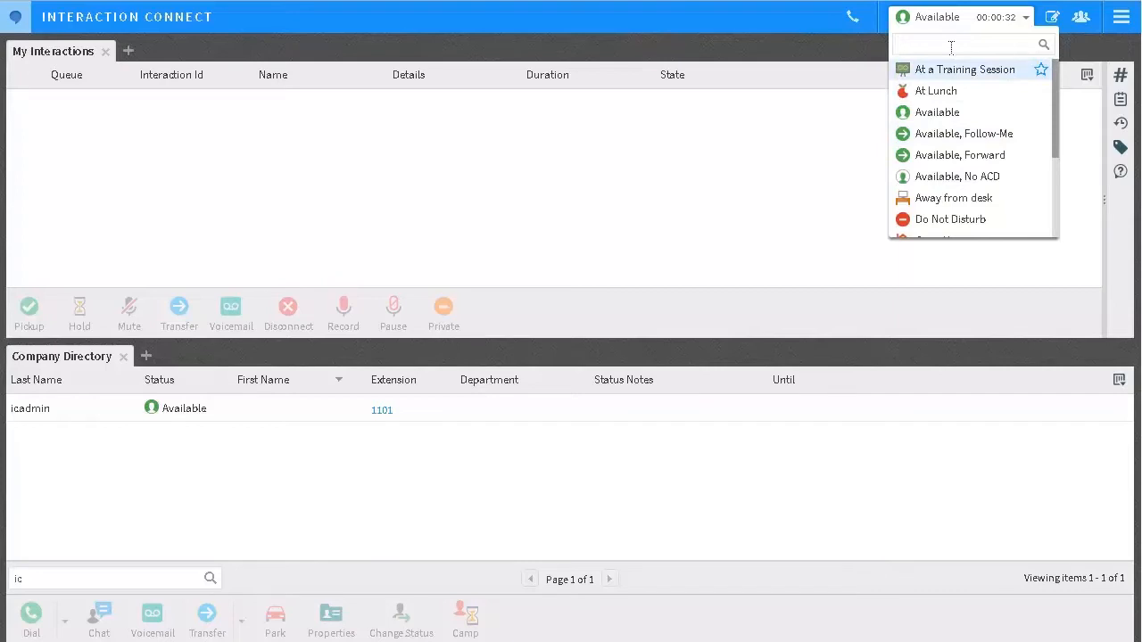
Switch status to At Lunch via a 'lunch' search, then to In a Meeting from the list.
type("lunch")
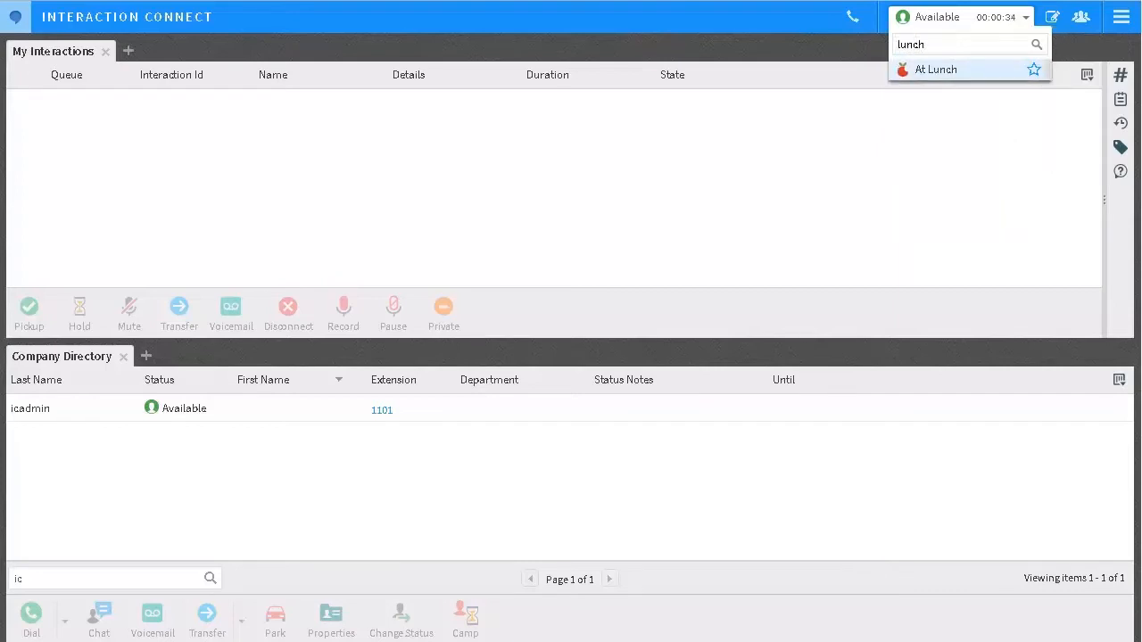
mouse_move(951, 89)
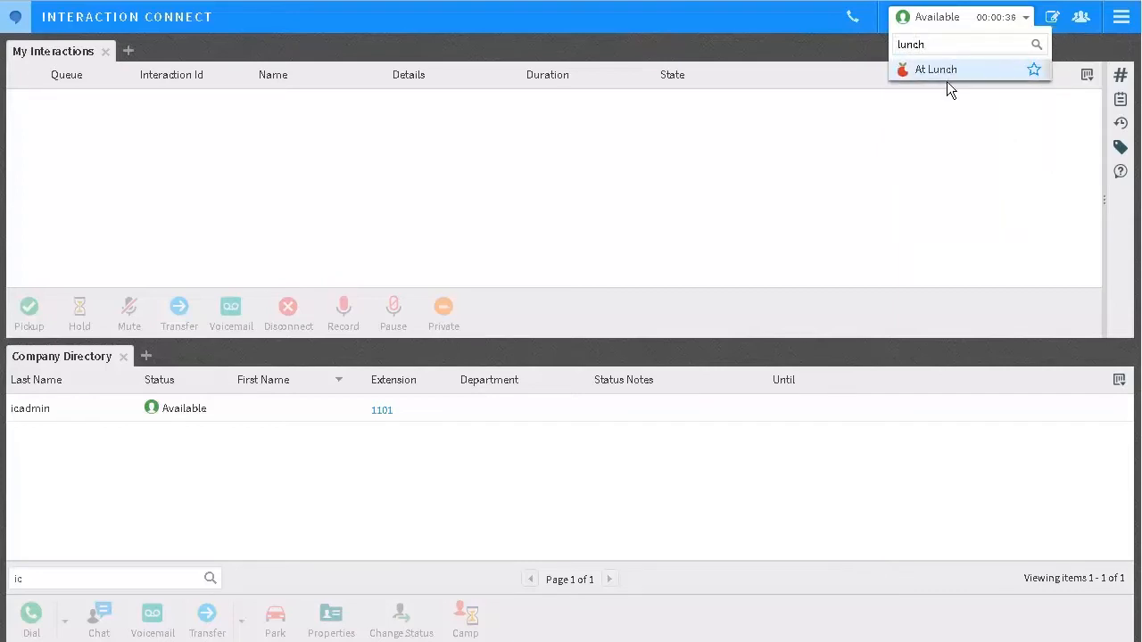
mouse_move(949, 86)
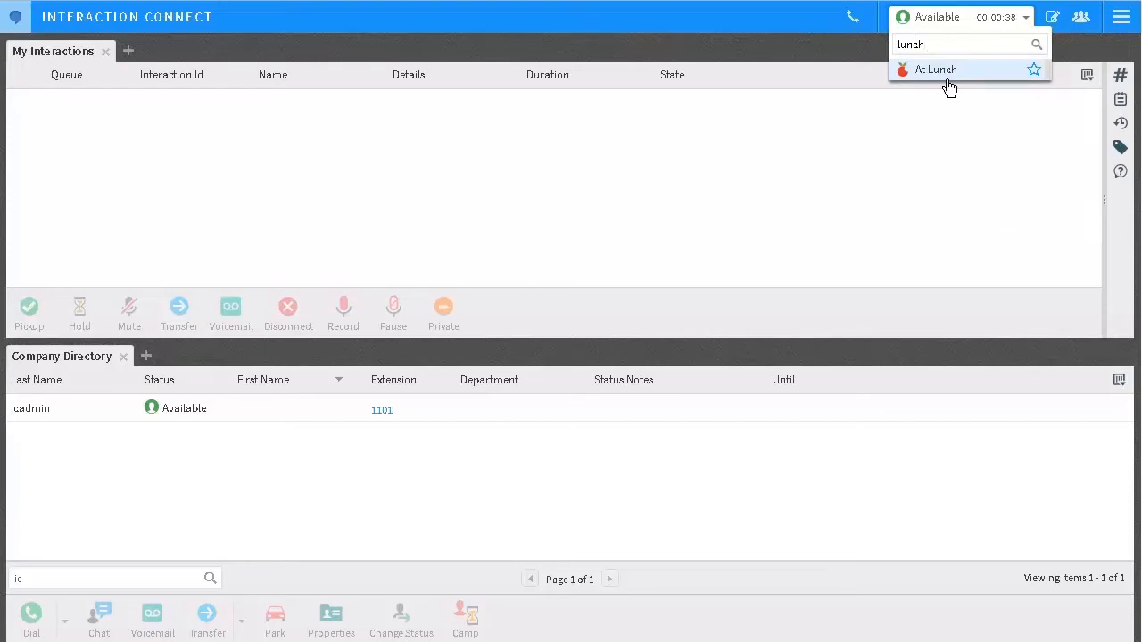
left_click(935, 69)
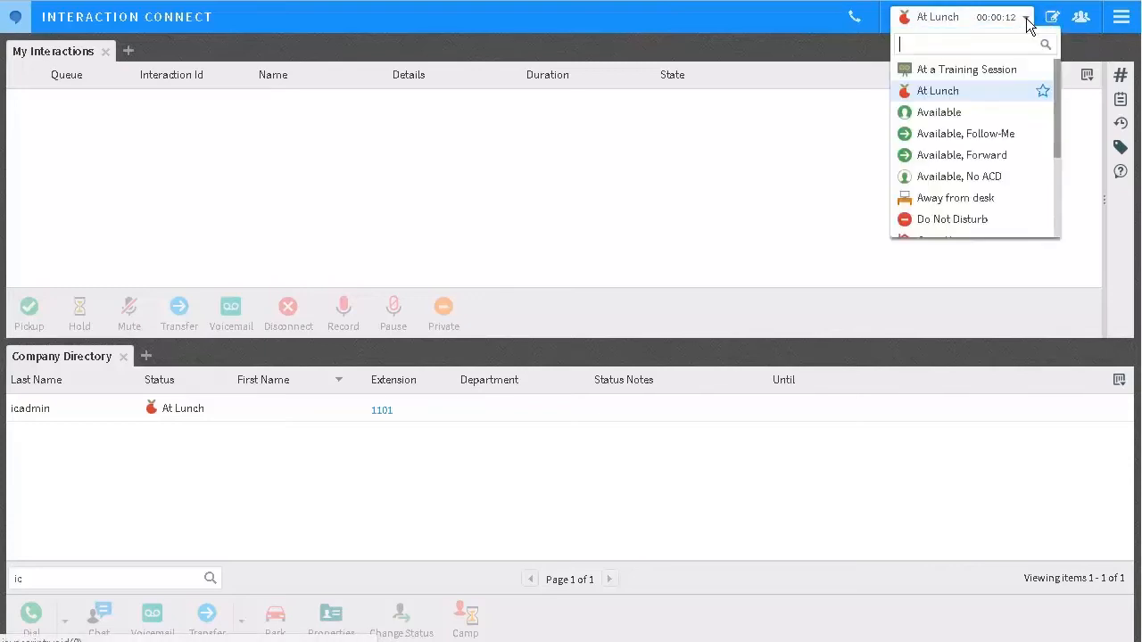
scroll("down", 3)
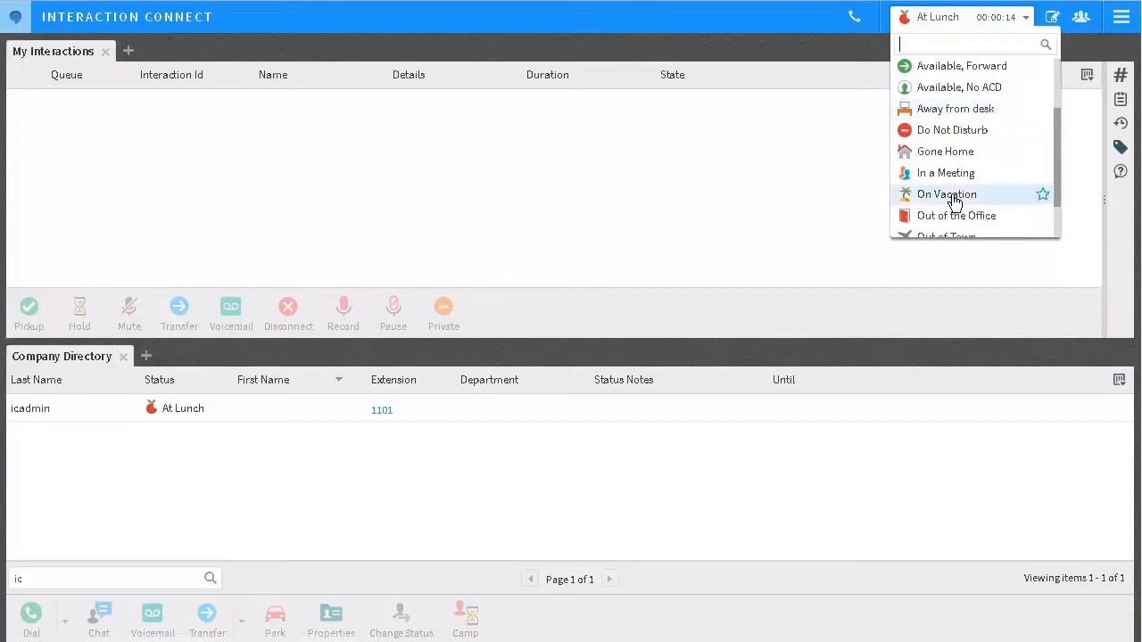
left_click(946, 172)
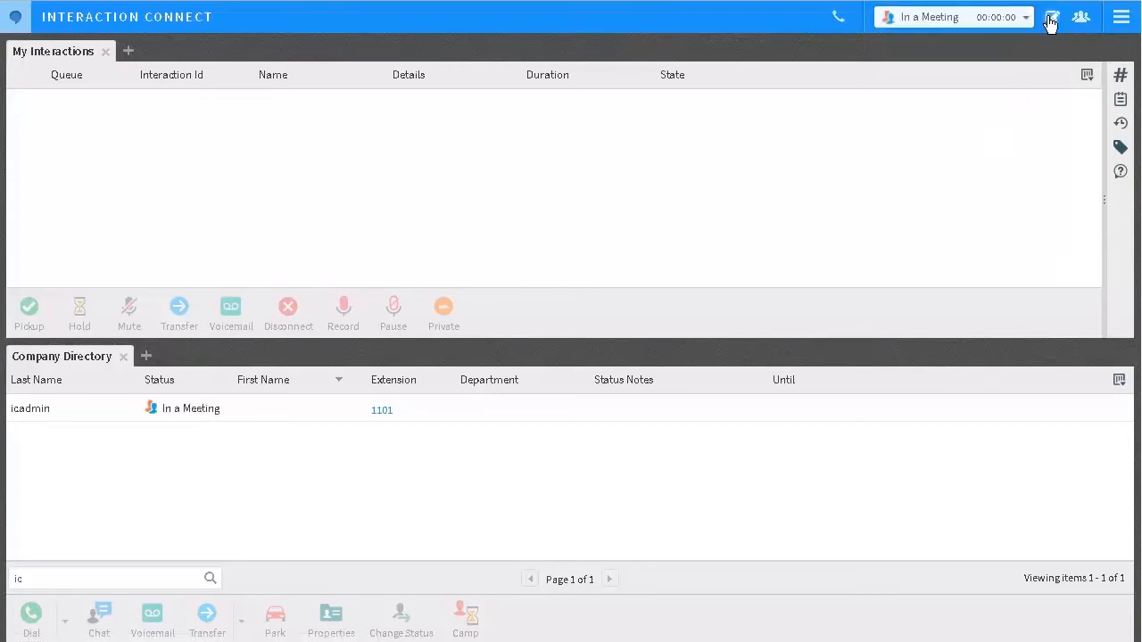
Give In a Meeting the note 'in room c' and an until-time of 6:30 PM.
left_click(1053, 16)
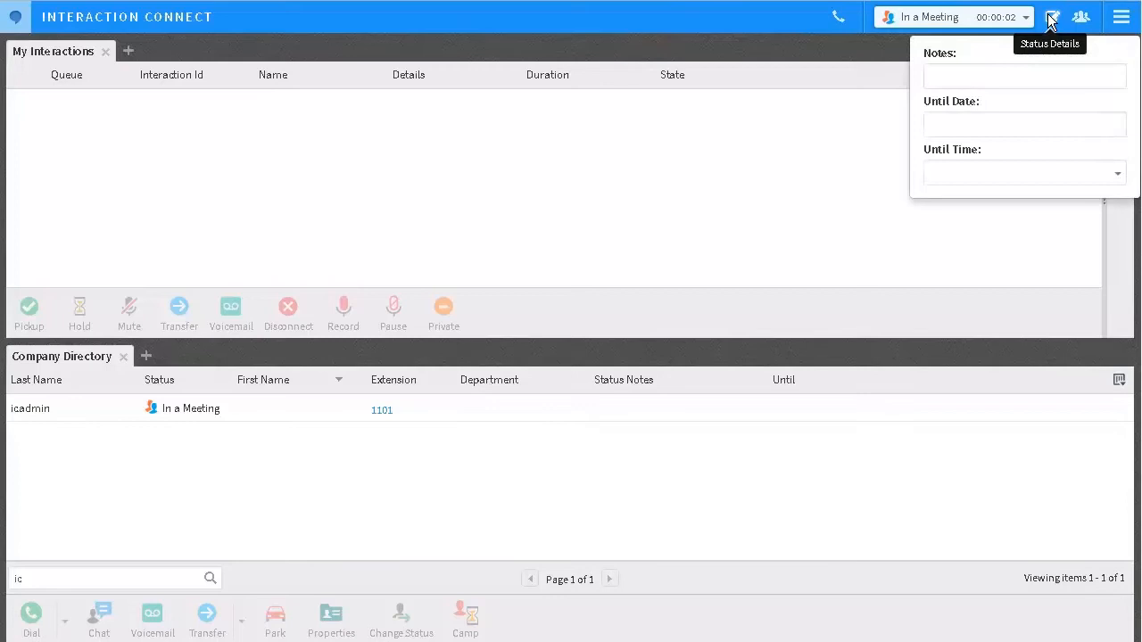
mouse_move(1051, 18)
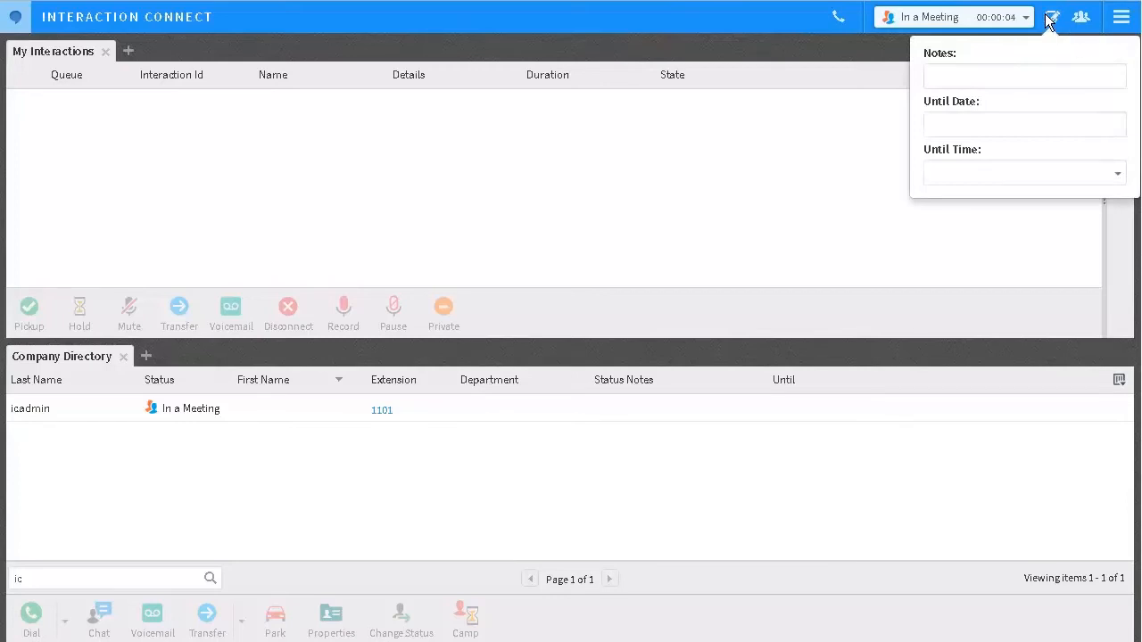
left_click(1025, 75)
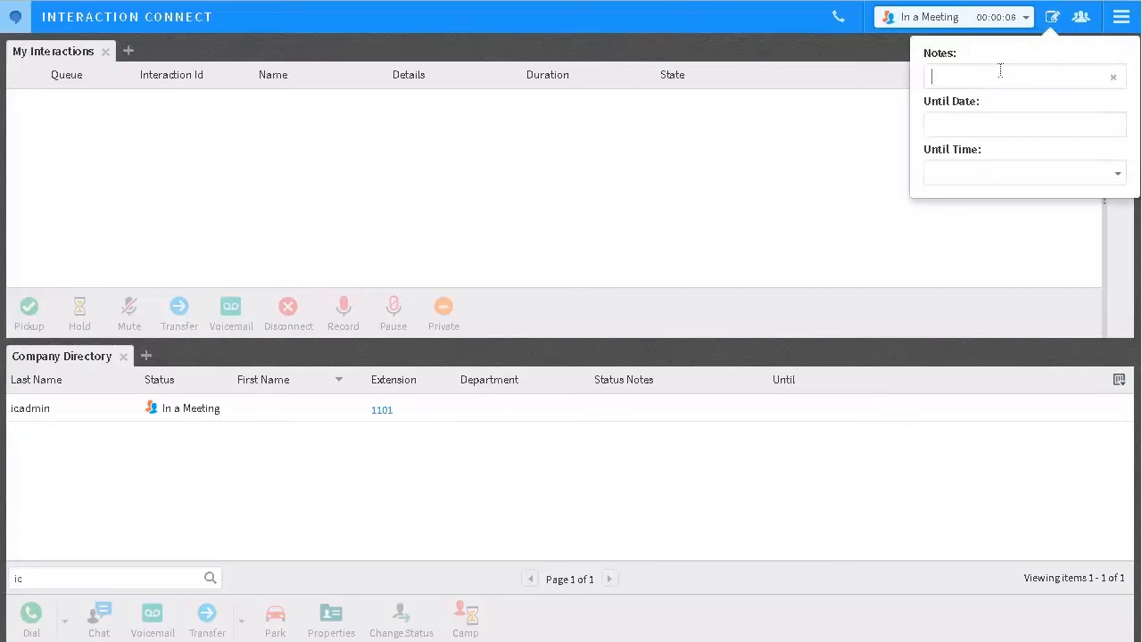
type("in")
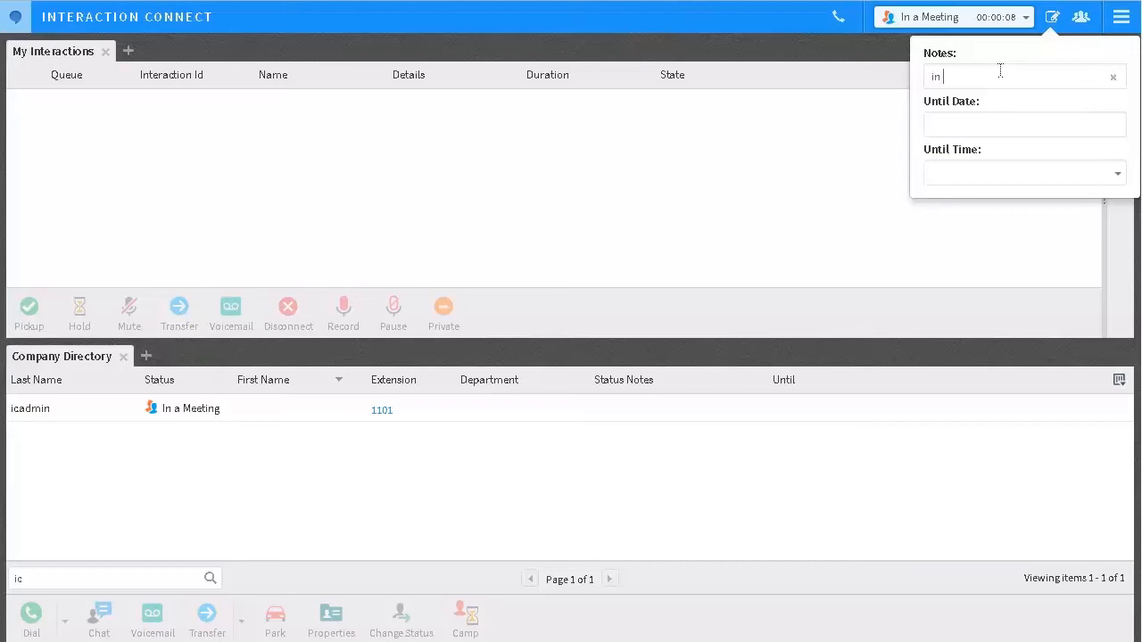
type("room c")
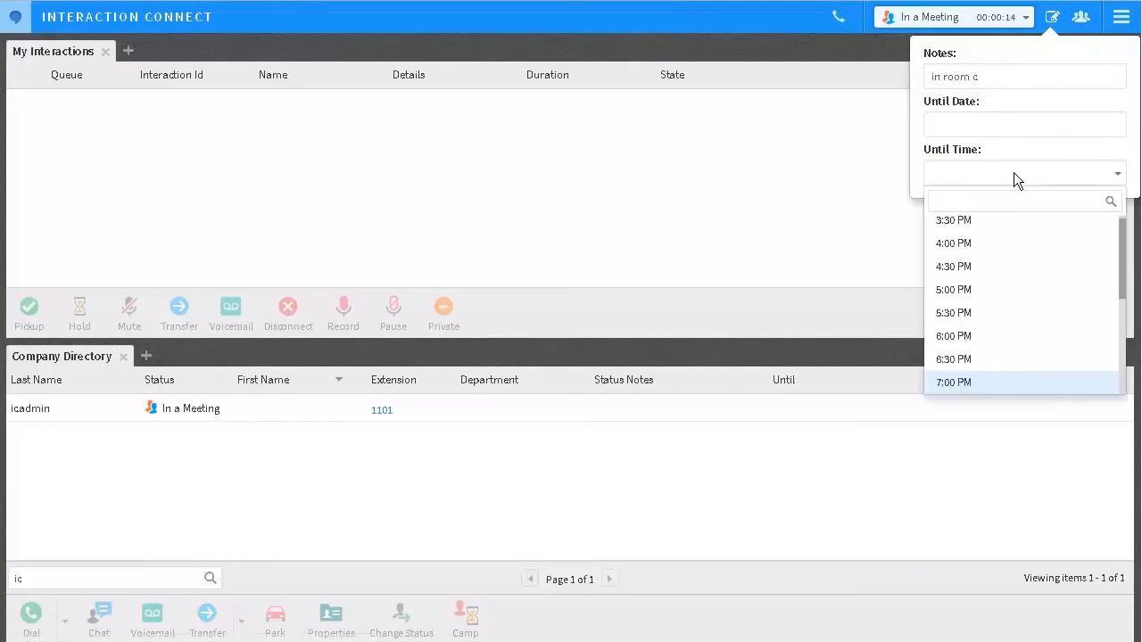
left_click(953, 358)
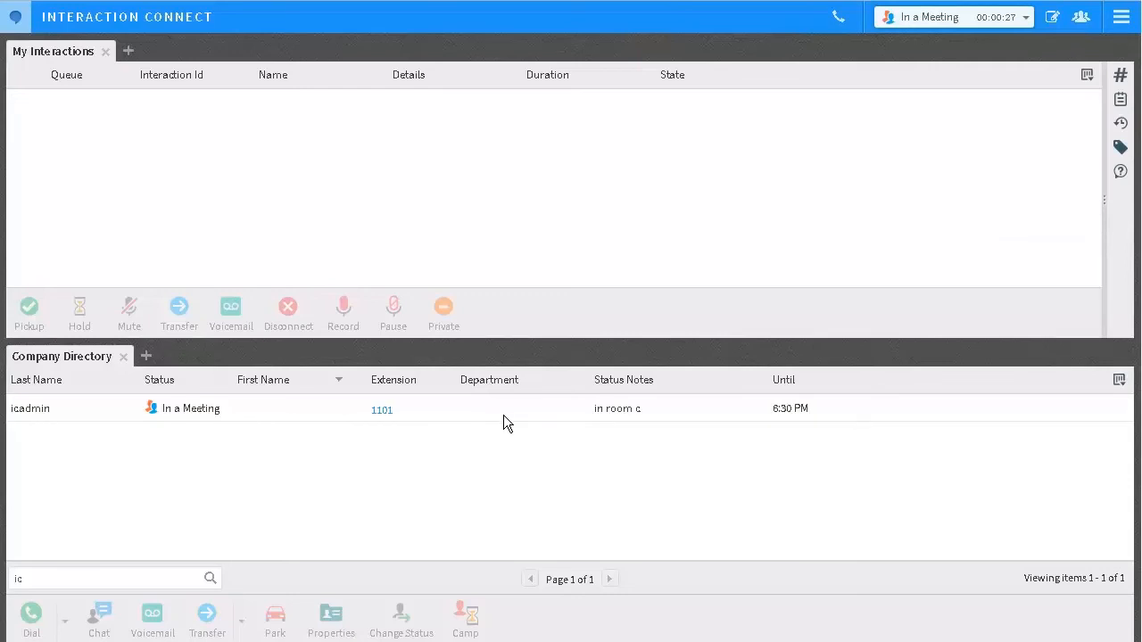
mouse_move(649, 417)
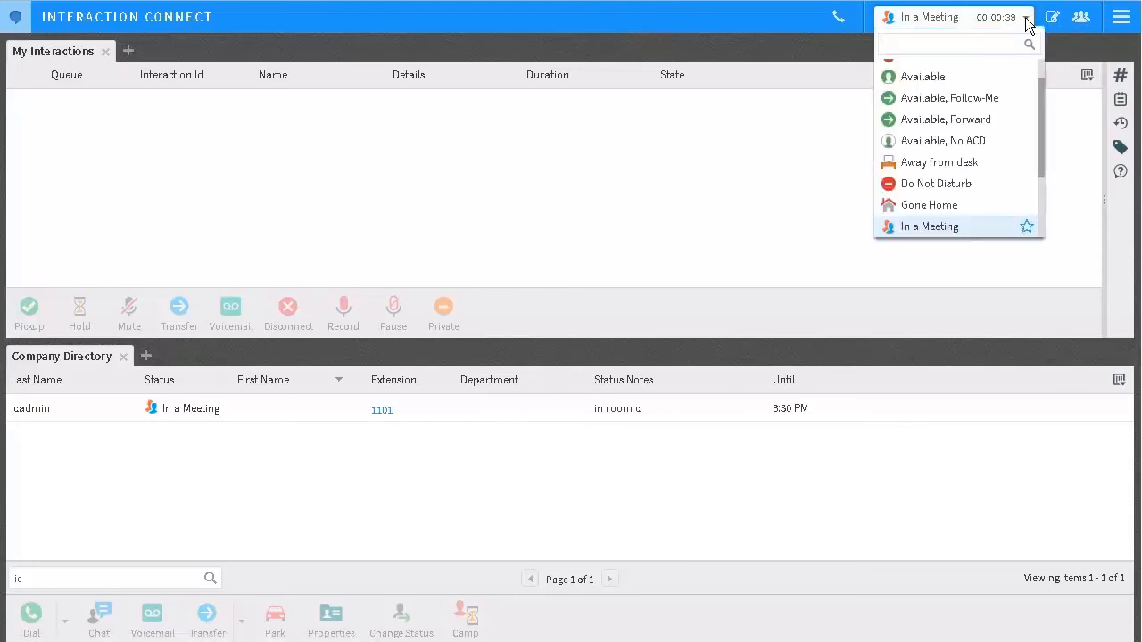
Star At Lunch as a favourite and switch to it from its new top-bar icon.
scroll("up", 3)
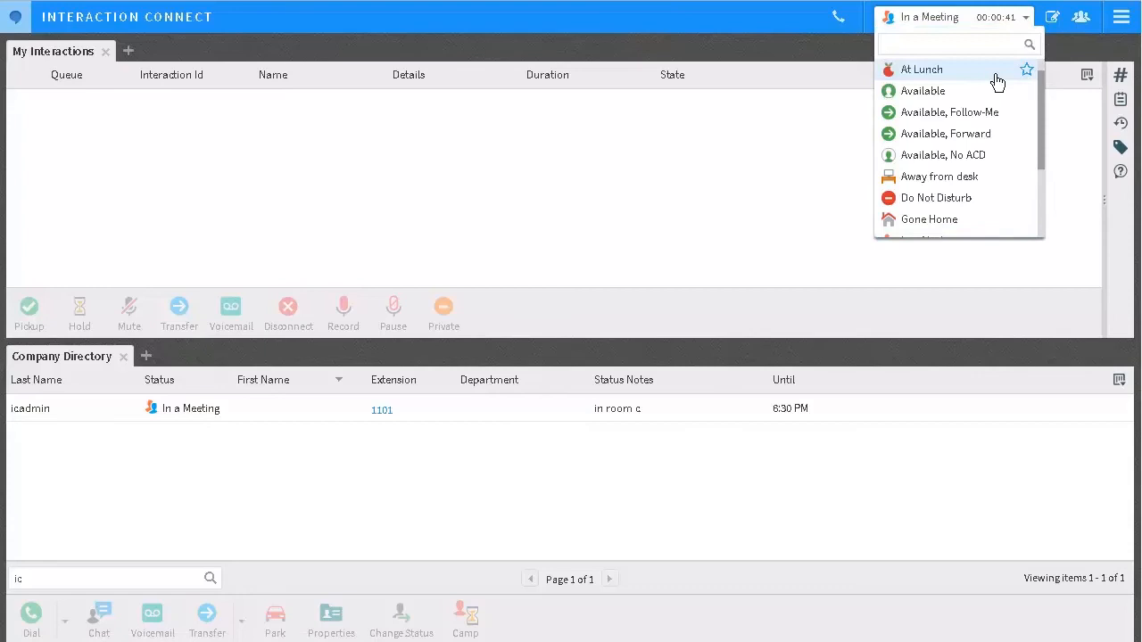
left_click(1028, 68)
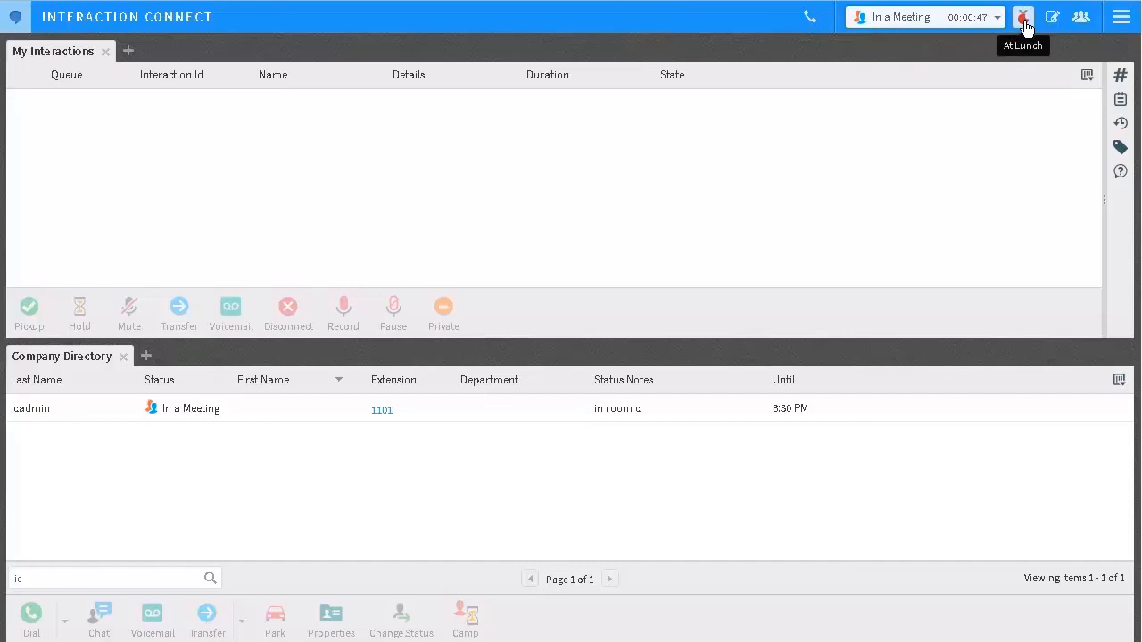
left_click(1022, 18)
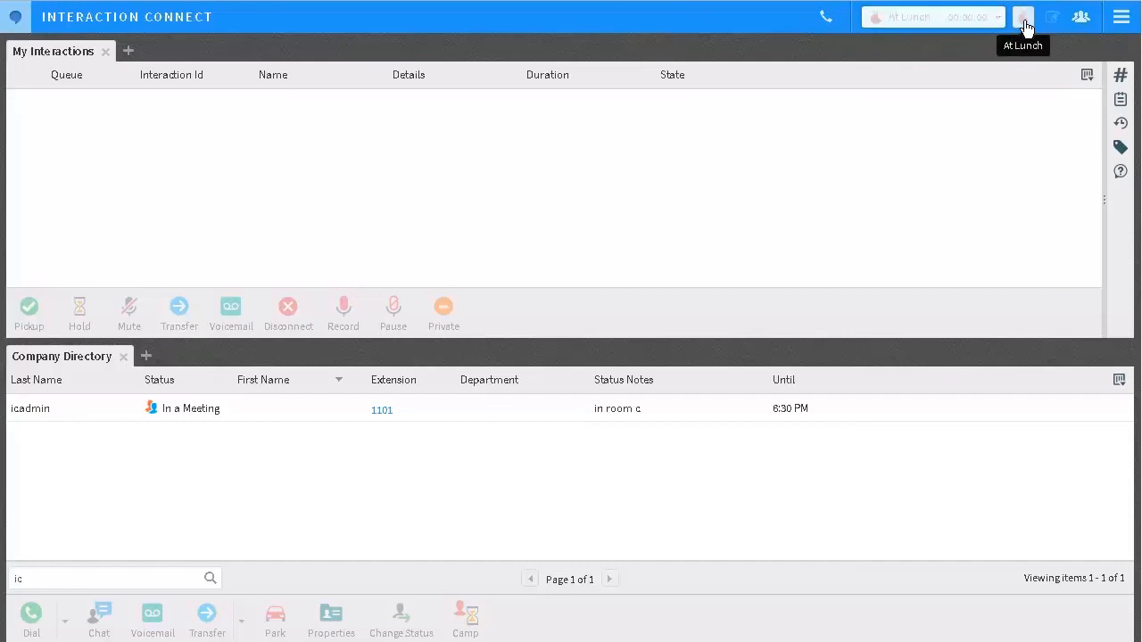
left_click(1023, 17)
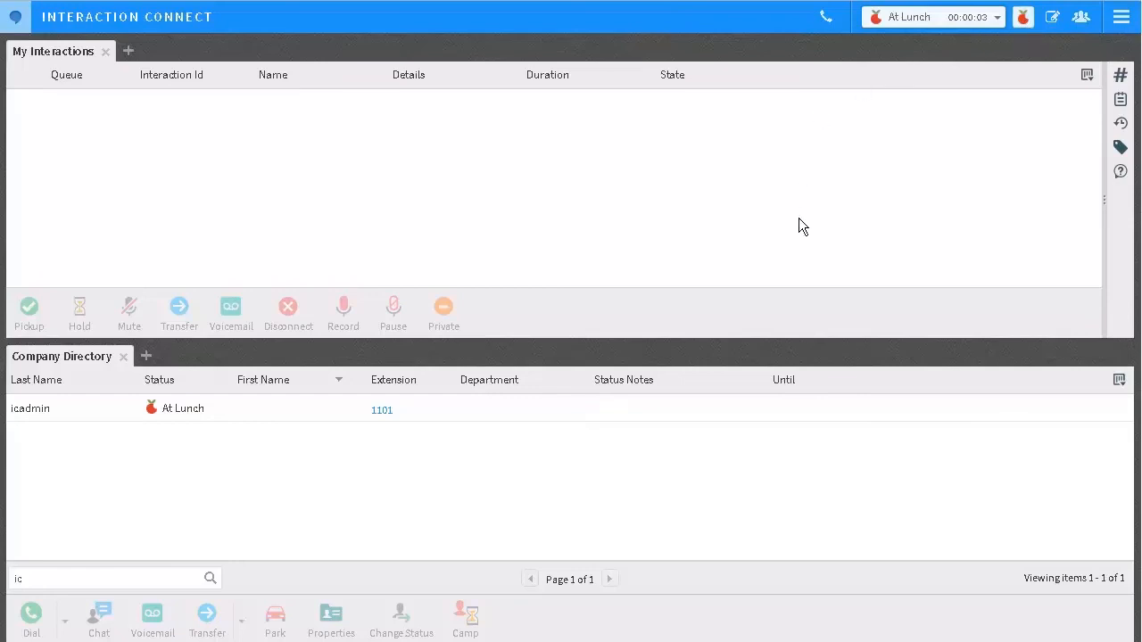
Bring up the empty note and until-time fields for At Lunch, ready to write a note.
left_click(1052, 18)
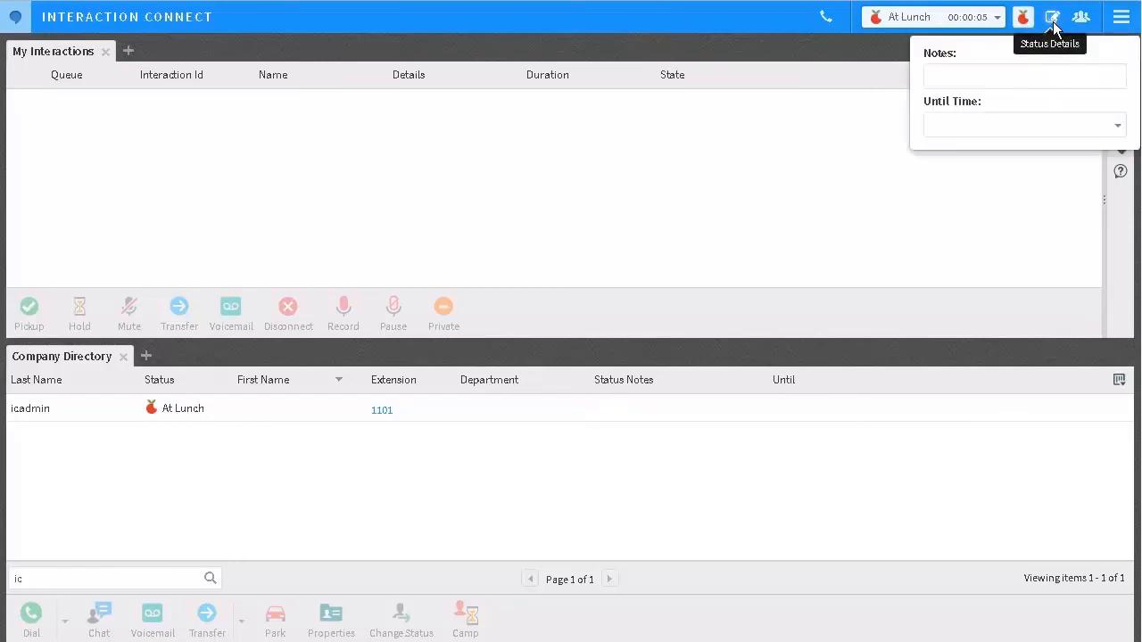
left_click(1024, 75)
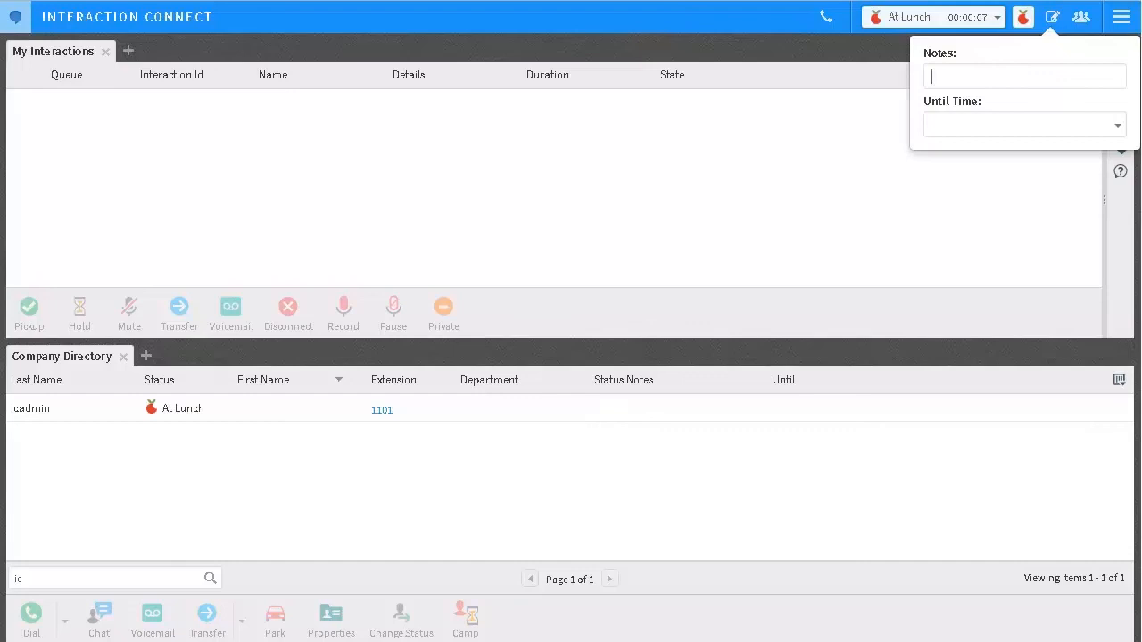